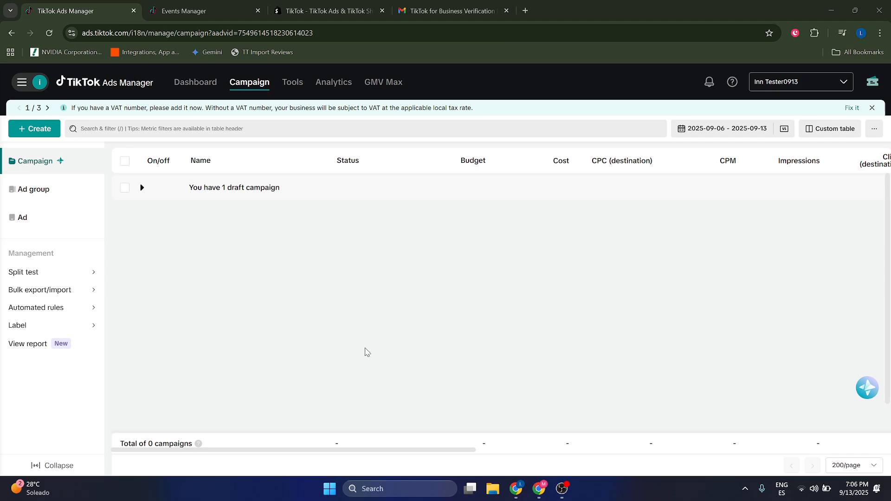
pyautogui.moveTo(174, 301)
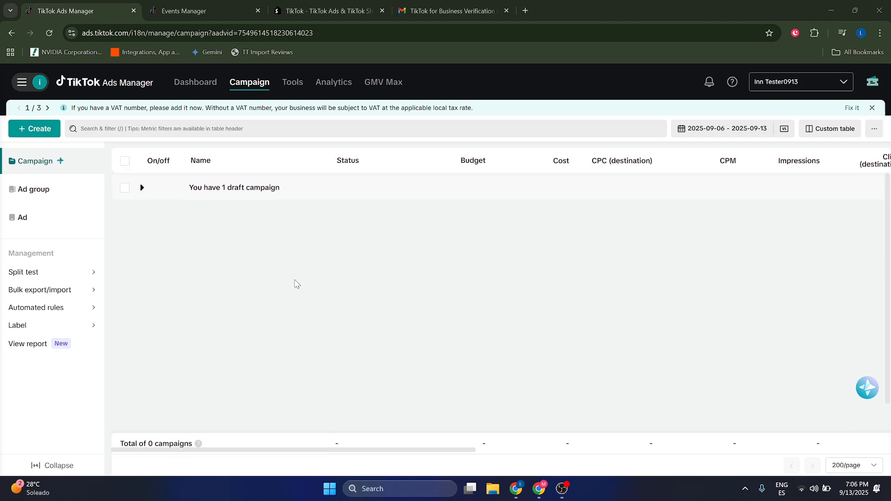
pyautogui.moveTo(82, 93)
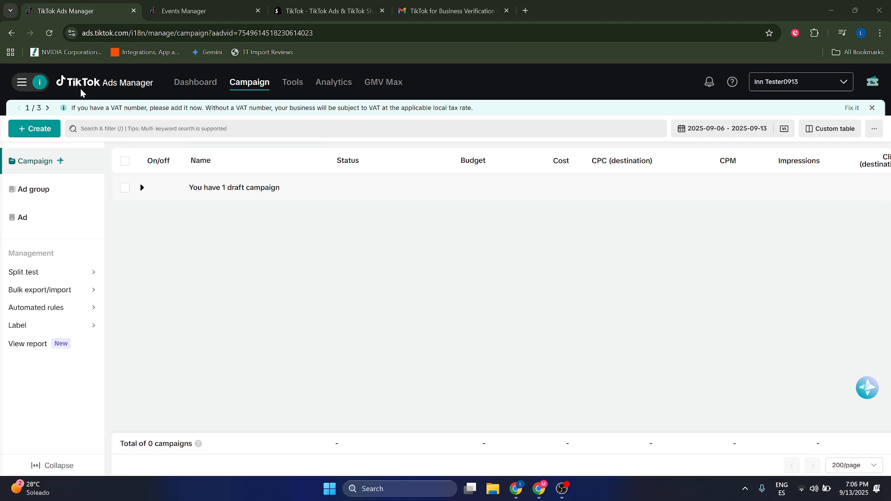
# Step: Go to Events Manager from the Tools menu and close its duplicate browser tab
pyautogui.click(292, 81)
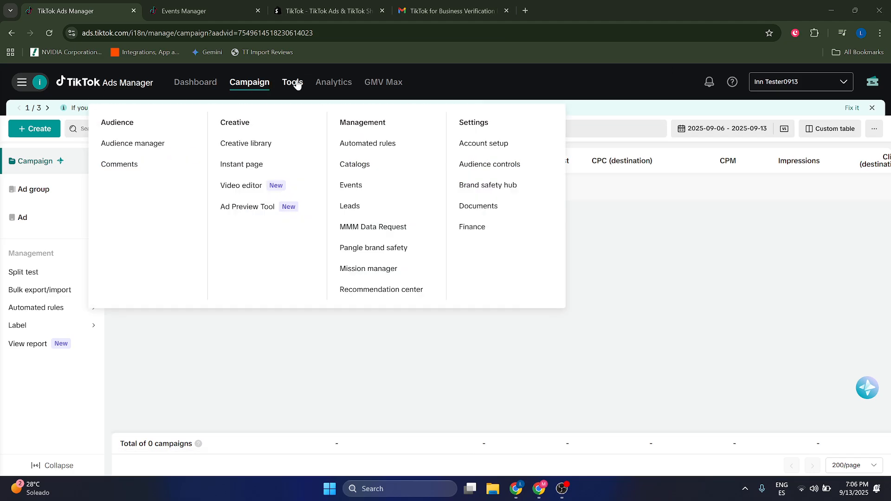
pyautogui.moveTo(351, 185)
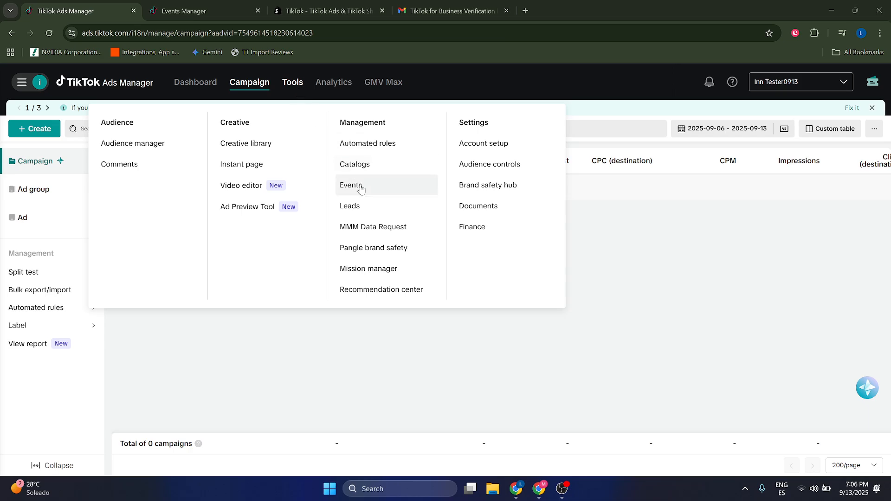
pyautogui.click(351, 185)
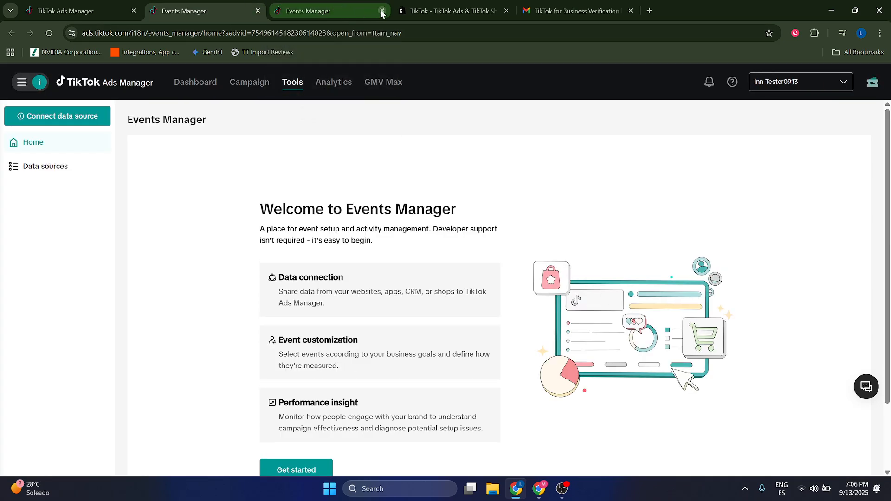
pyautogui.click(380, 11)
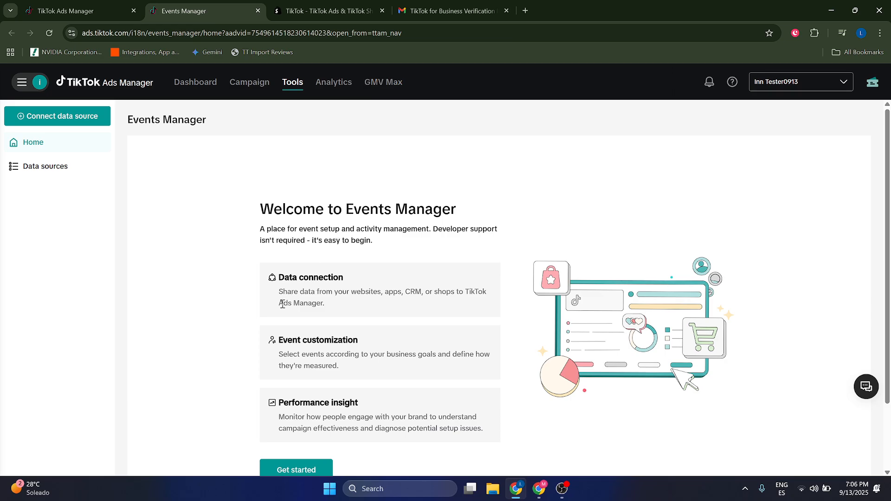
pyautogui.moveTo(261, 350)
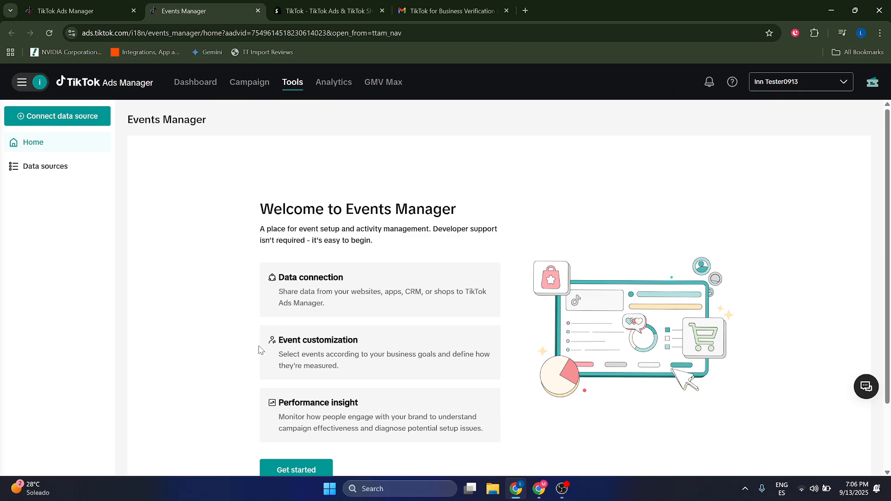
pyautogui.moveTo(80, 126)
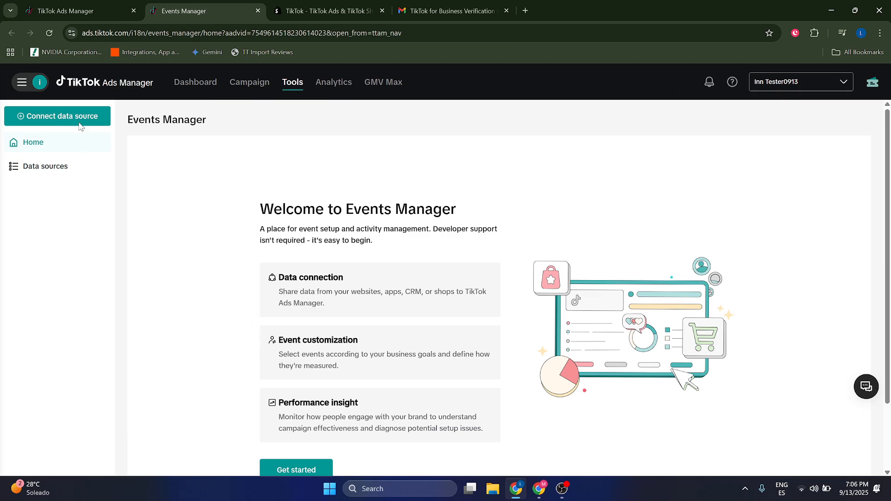
# Step: Start a new data source connection and pick Web as the source type
pyautogui.click(57, 116)
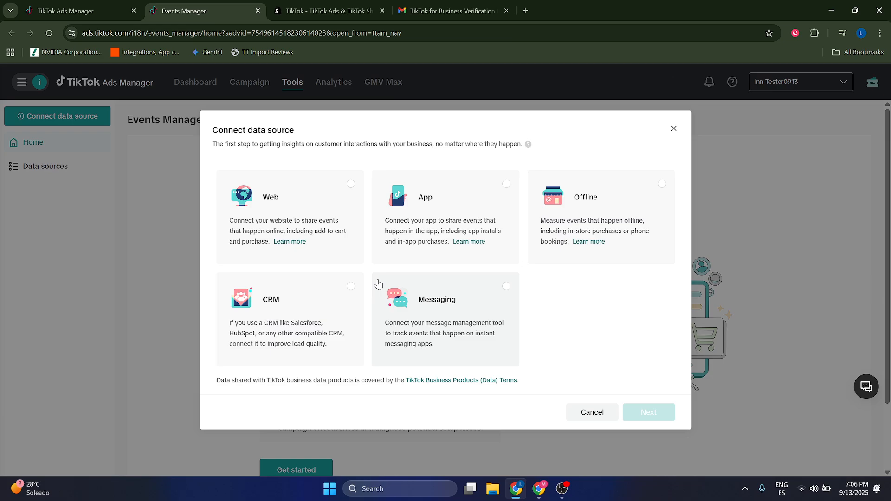
pyautogui.moveTo(335, 254)
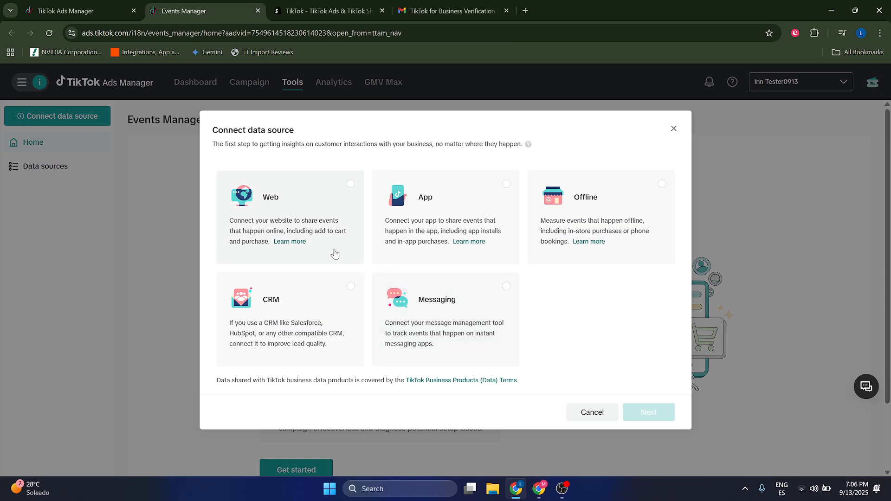
pyautogui.moveTo(292, 235)
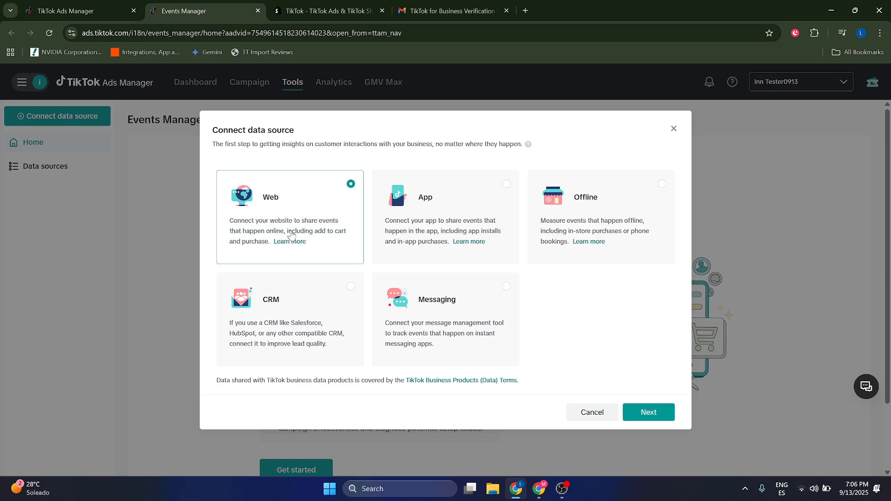
pyautogui.moveTo(432, 235)
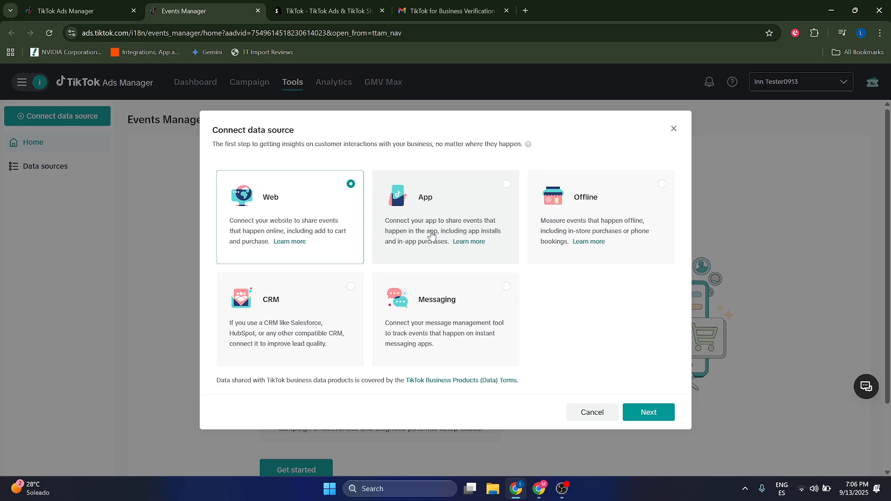
pyautogui.moveTo(474, 235)
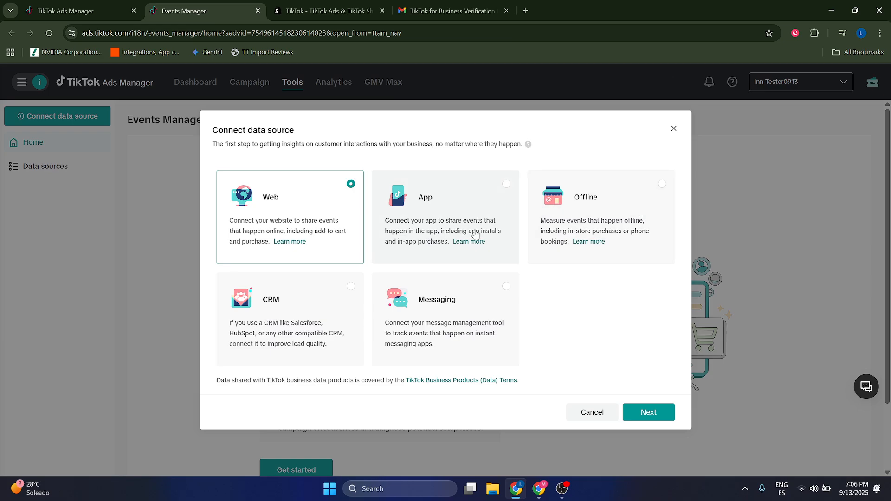
pyautogui.moveTo(287, 234)
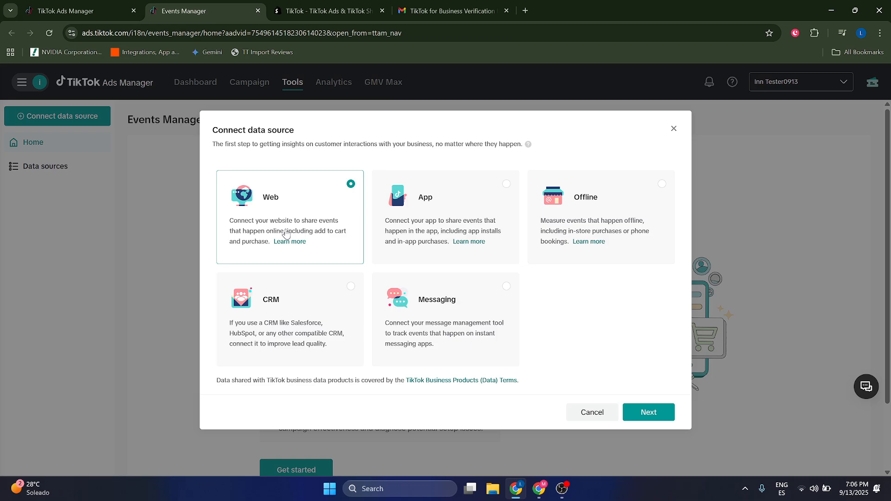
pyautogui.click(648, 413)
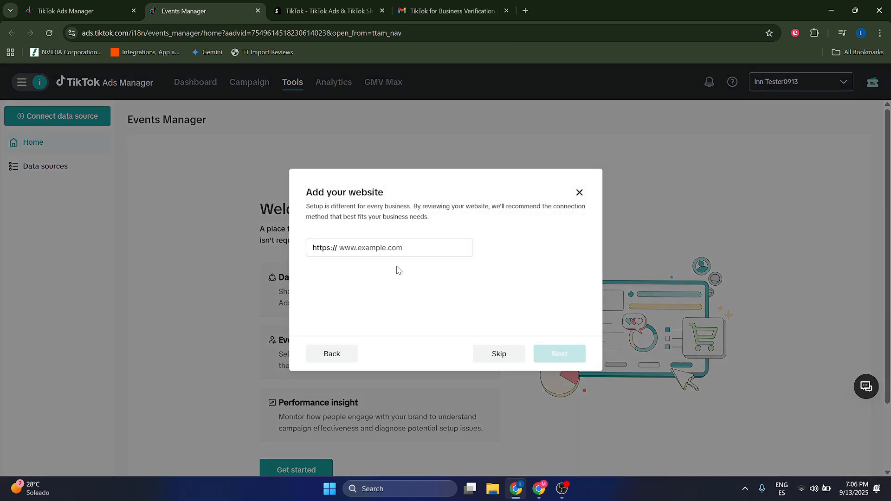
# Step: Enter nike.com in the Add your website field
pyautogui.click(390, 247)
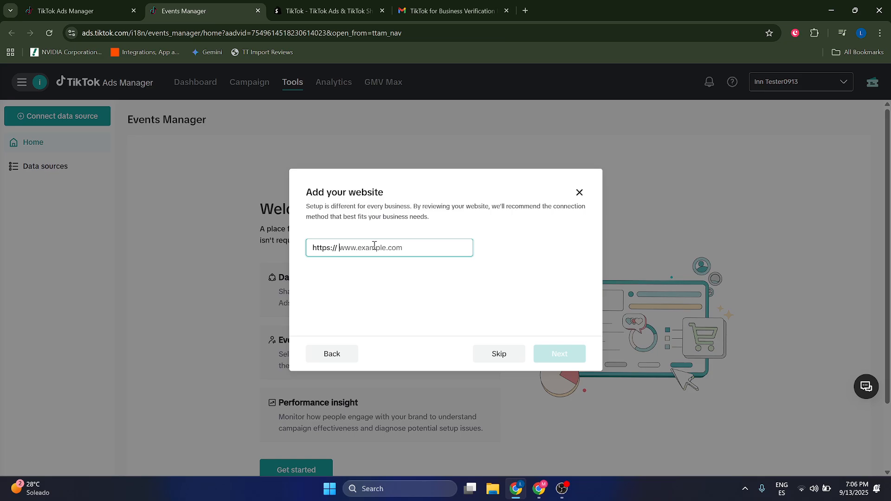
pyautogui.write('nike.com')
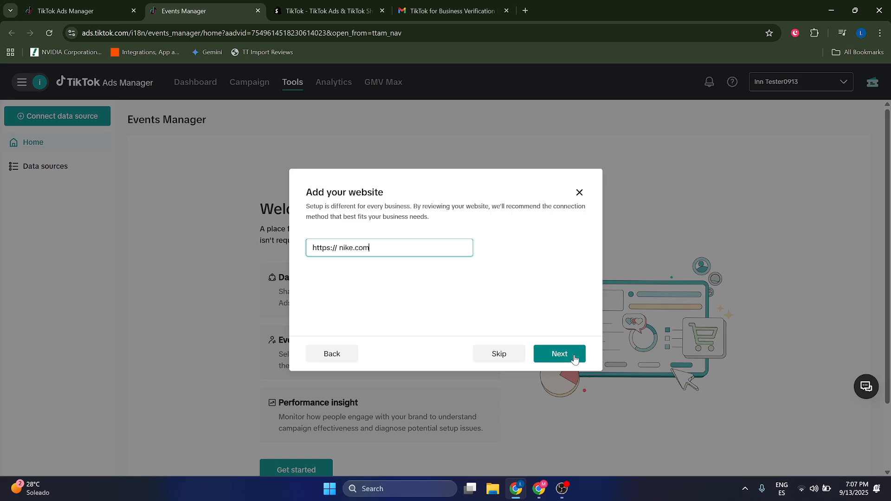
pyautogui.moveTo(537, 340)
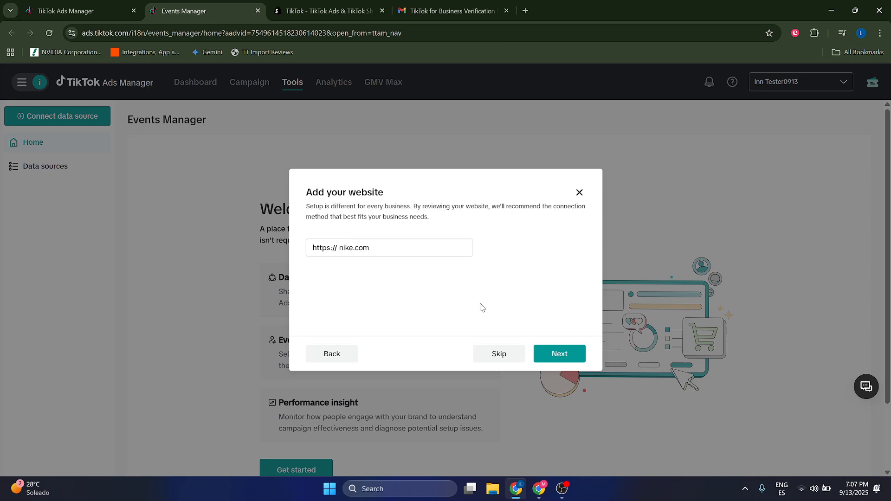
# Step: Submit nike.com to get recommended connection methods, with Shopify setup preselected
pyautogui.click(558, 353)
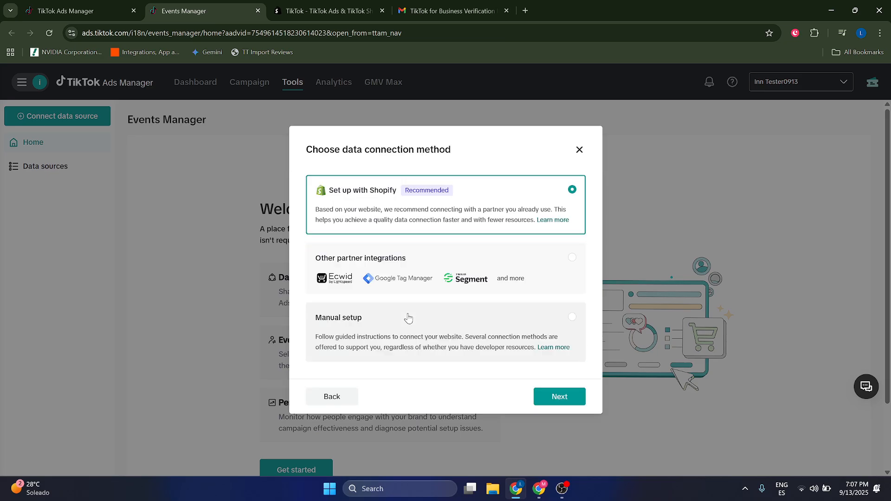
pyautogui.moveTo(478, 224)
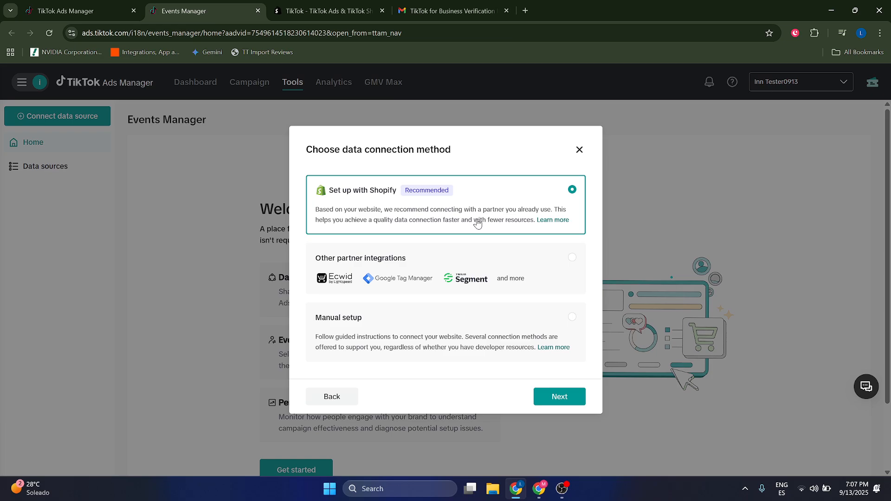
pyautogui.moveTo(376, 214)
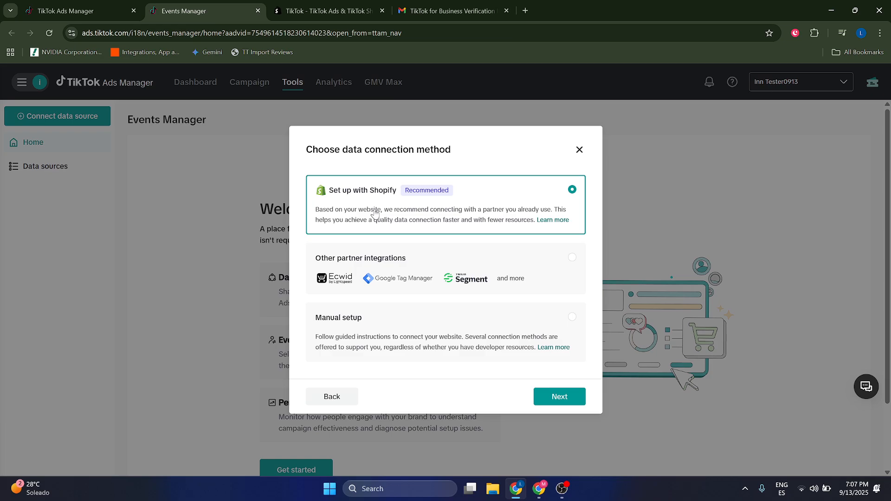
pyautogui.moveTo(538, 228)
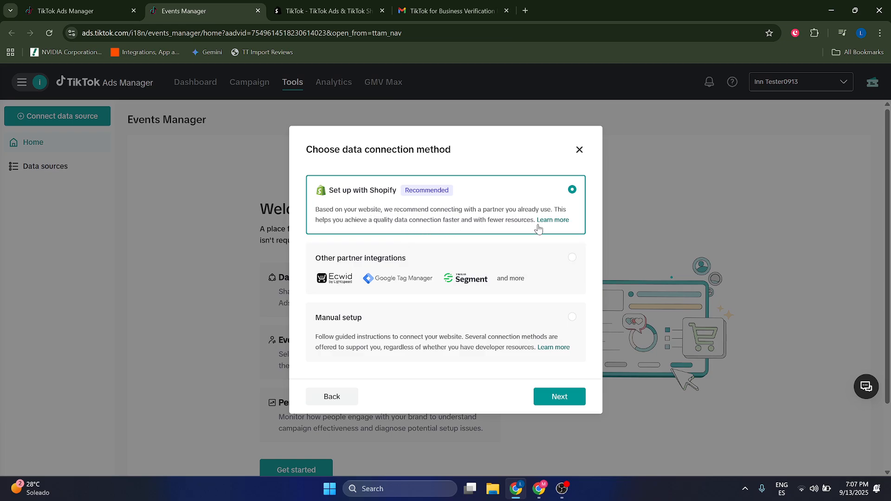
pyautogui.moveTo(468, 213)
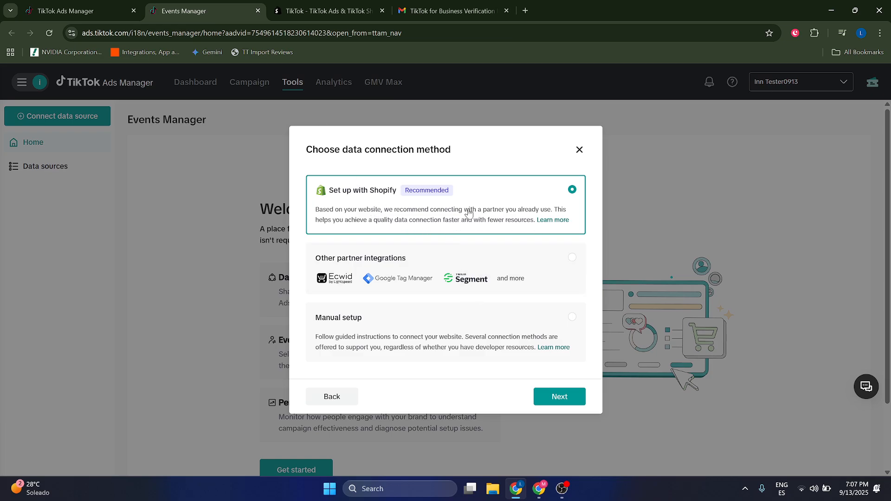
pyautogui.moveTo(559, 396)
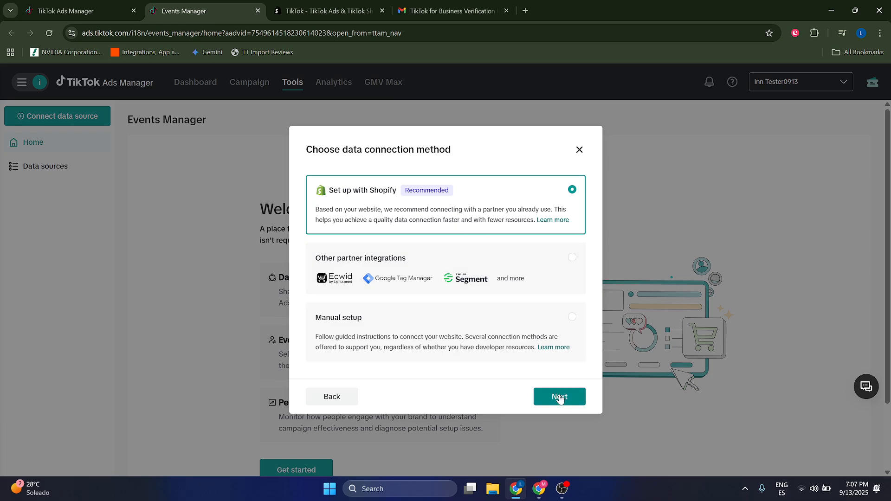
# Step: Continue with Set up with Shopify and launch the TikTok app listing in Shopify App Store
pyautogui.click(559, 396)
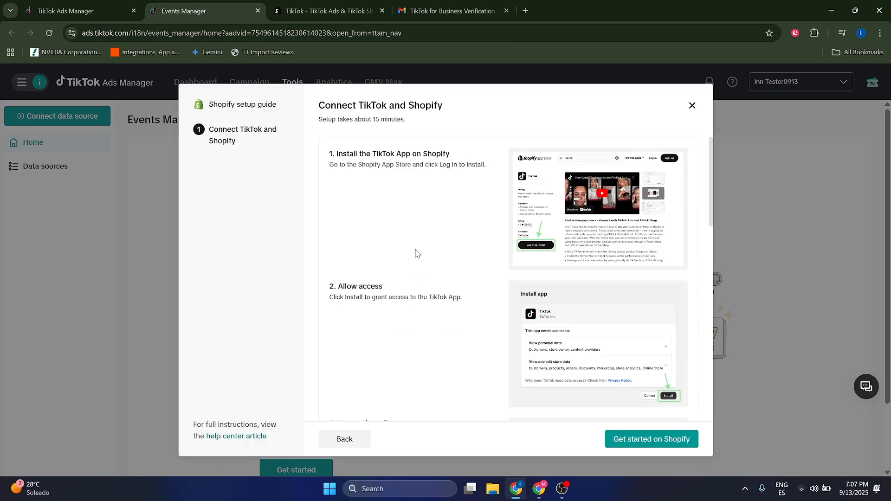
pyautogui.moveTo(427, 247)
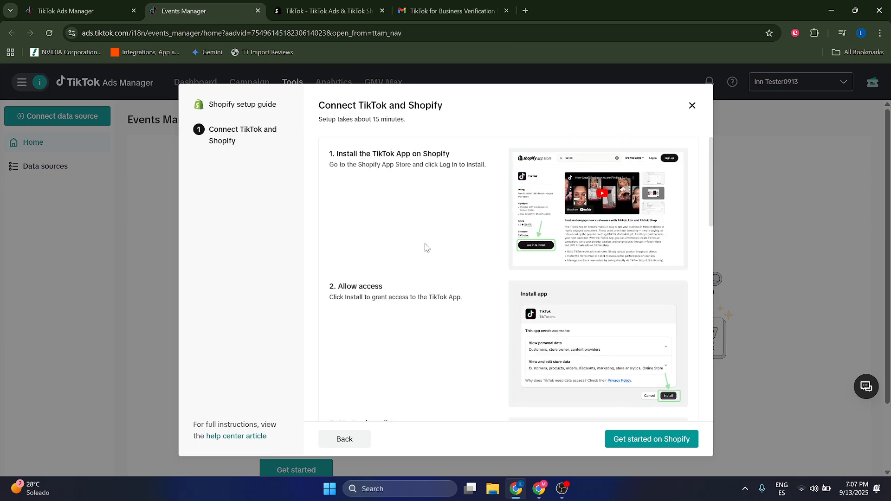
pyautogui.moveTo(453, 241)
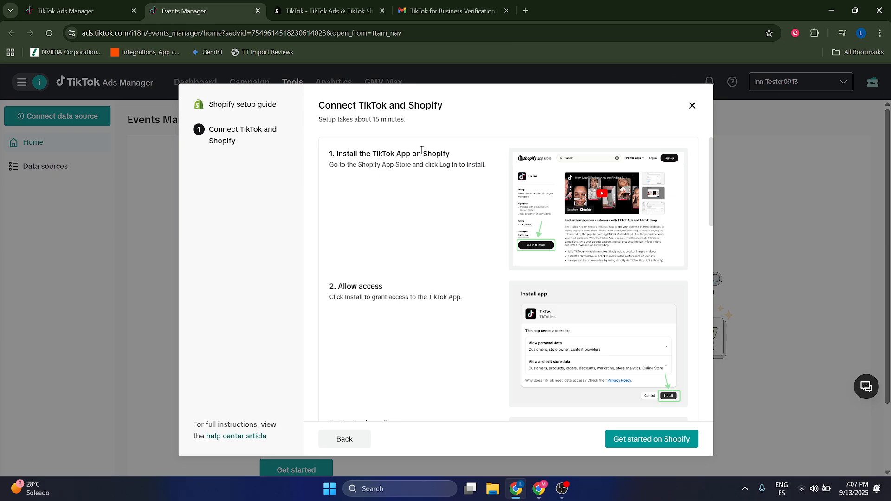
pyautogui.scroll(-3)
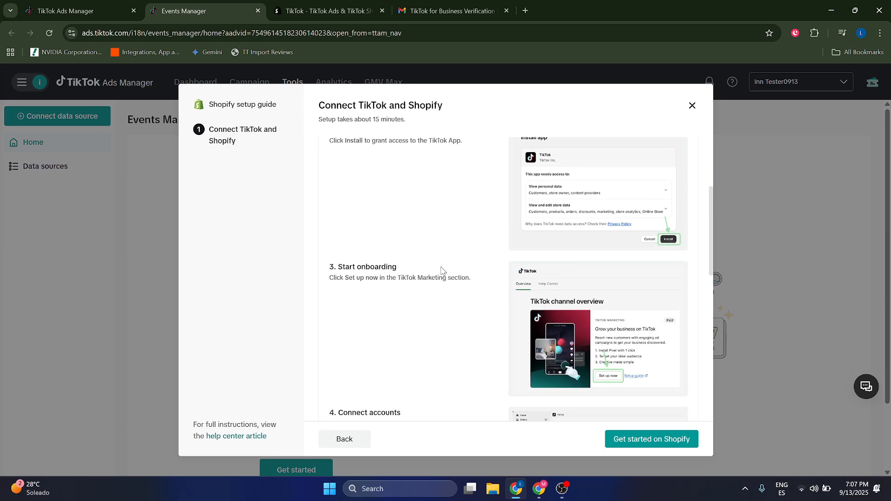
pyautogui.scroll(-3)
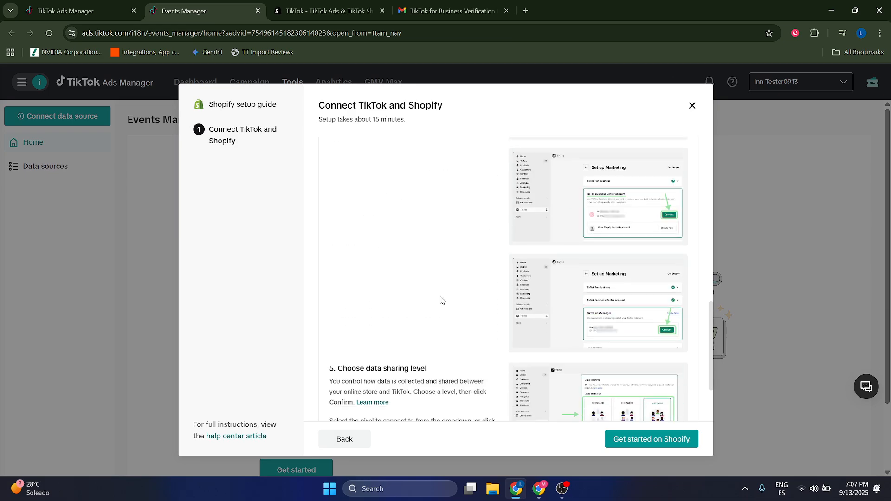
pyautogui.scroll(3)
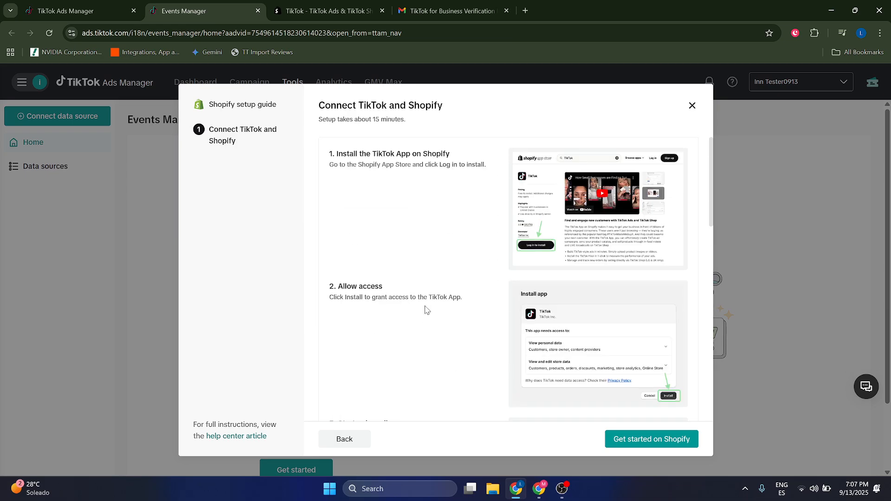
pyautogui.scroll(-3)
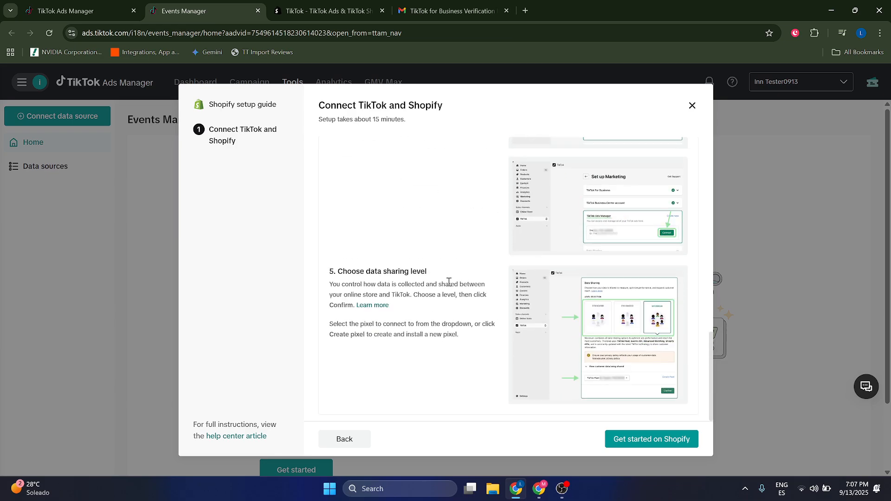
pyautogui.click(651, 438)
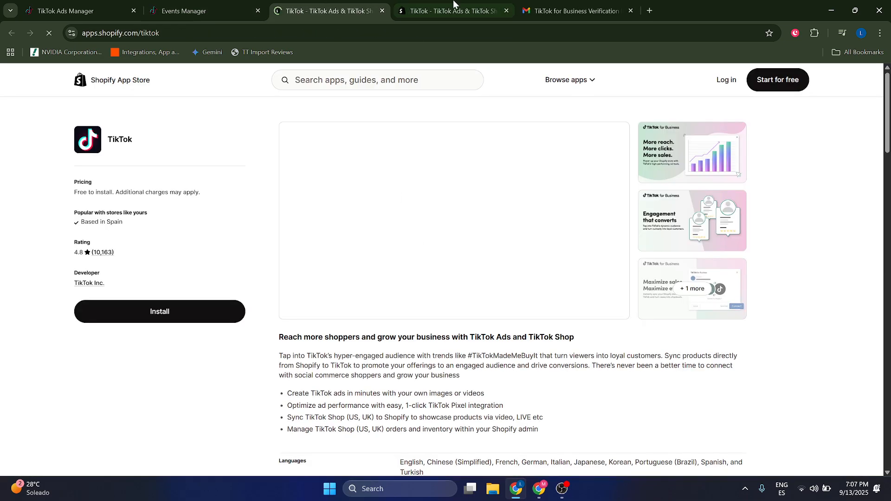